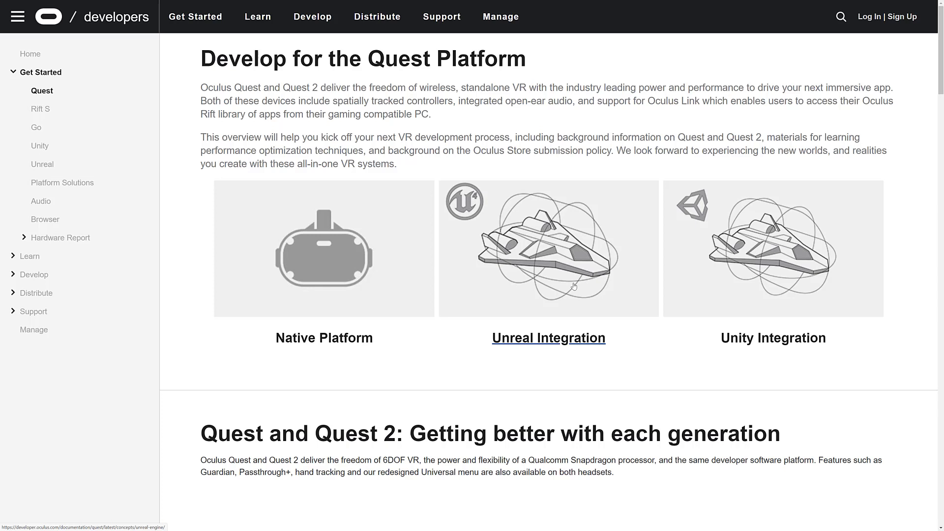
{"action": "mouse_move", "coordinate": [613, 195]}
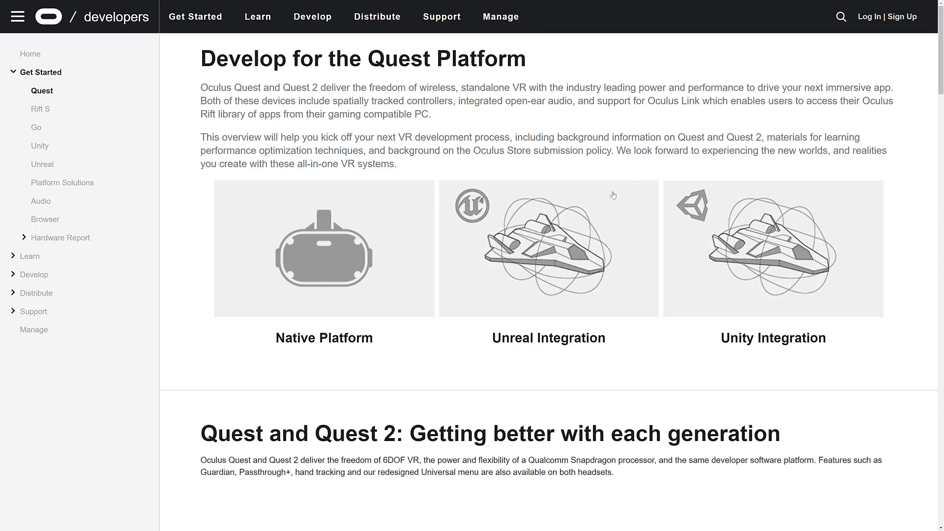
{"action": "mouse_move", "coordinate": [904, 274]}
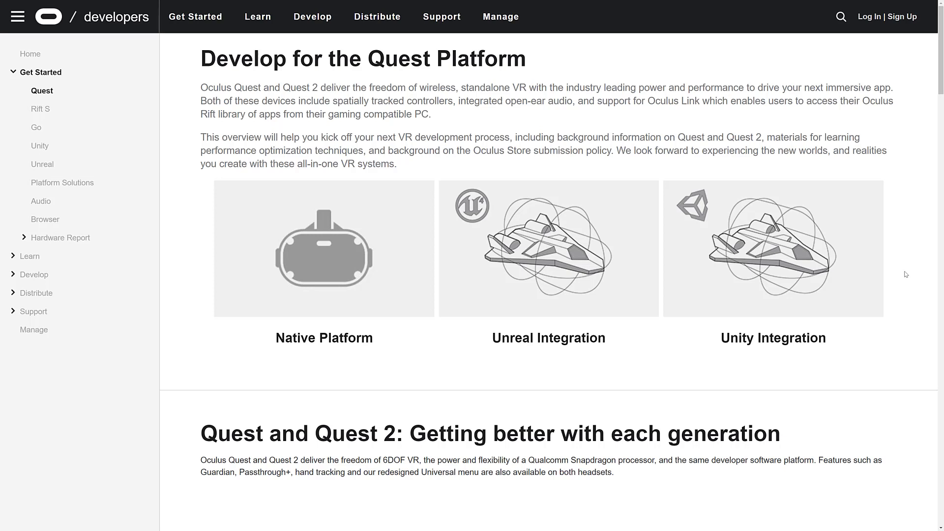
{"action": "mouse_move", "coordinate": [305, 277]}
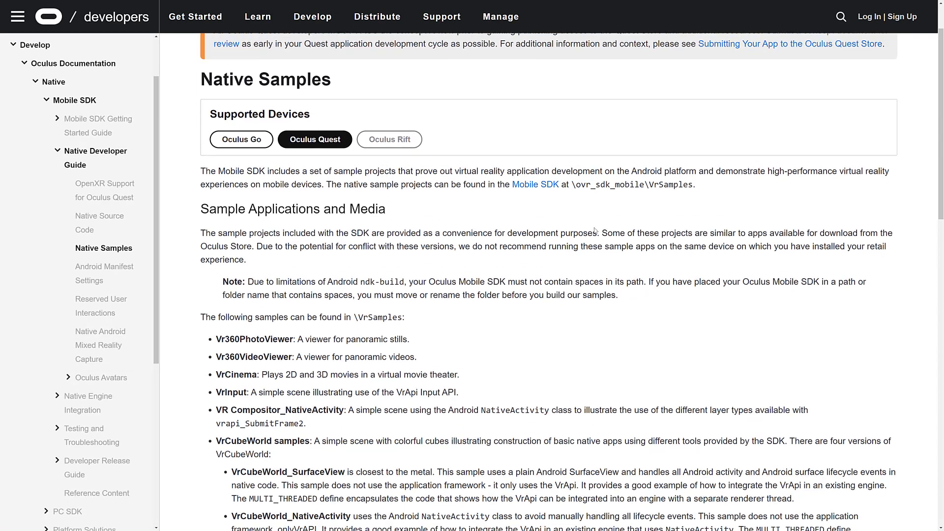
Read down the Native Samples page, marking the VrSamples folder and VrSampleBase sample names.
{"action": "scroll", "scroll_direction": "down", "scroll_amount": 3}
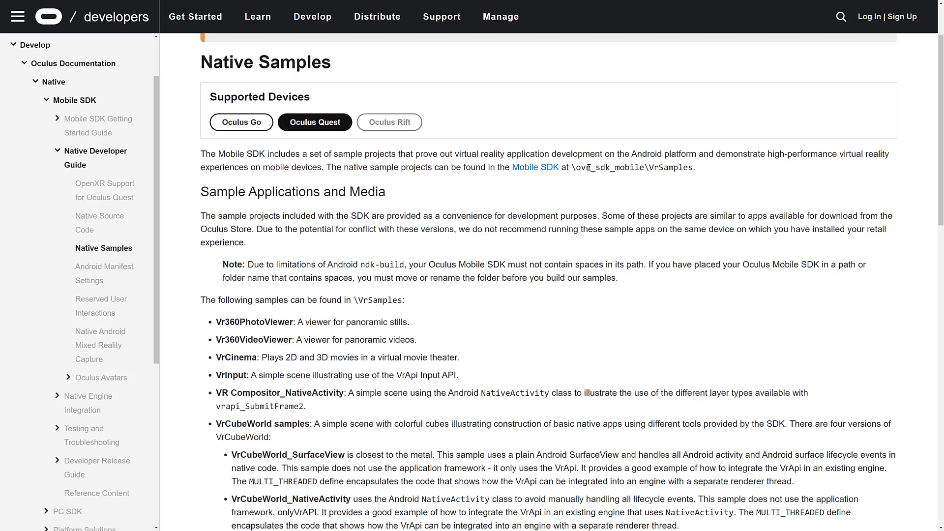
{"action": "double_click", "coordinate": [670, 167]}
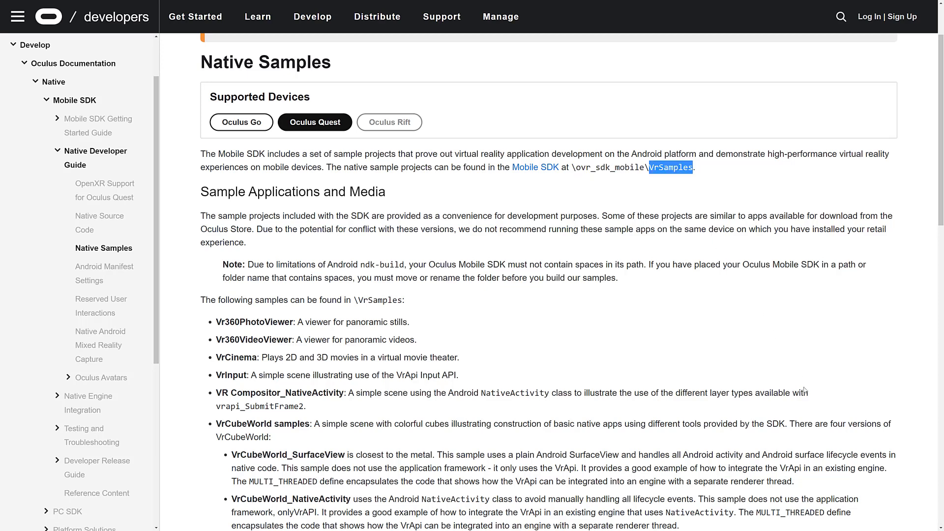
{"action": "scroll", "scroll_direction": "down", "scroll_amount": 3}
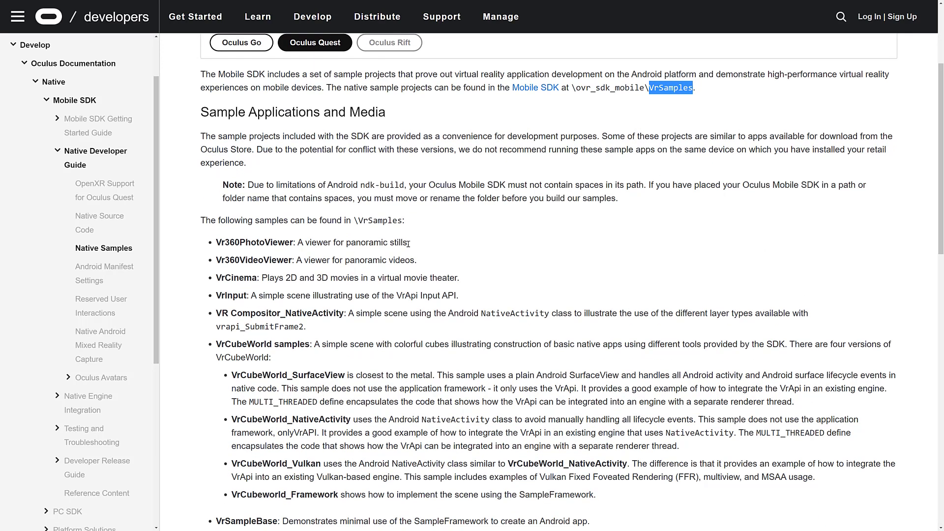
{"action": "scroll", "scroll_direction": "down", "scroll_amount": 3}
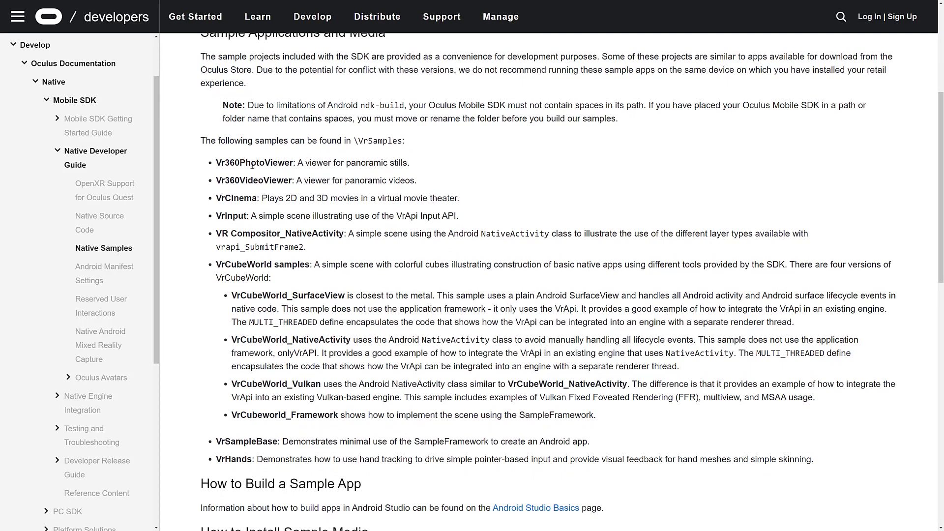
{"action": "mouse_move", "coordinate": [241, 198]}
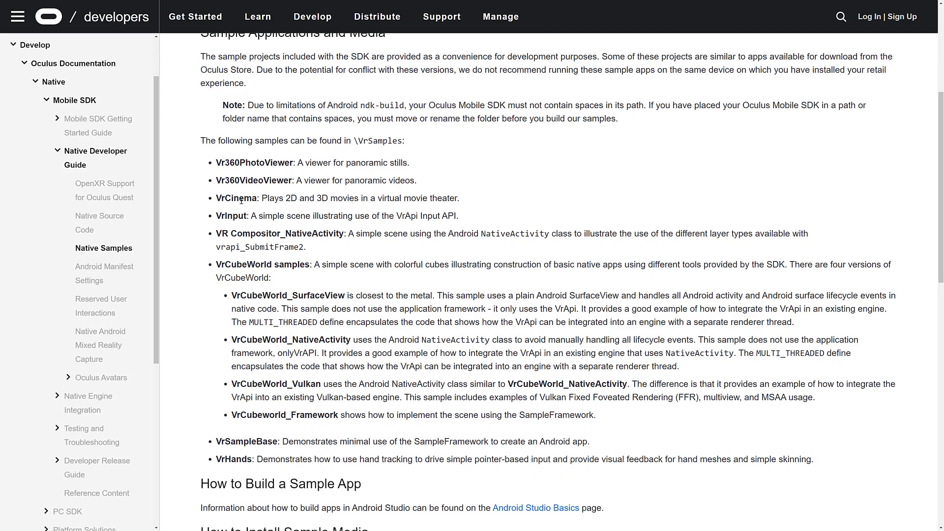
{"action": "mouse_move", "coordinate": [279, 284]}
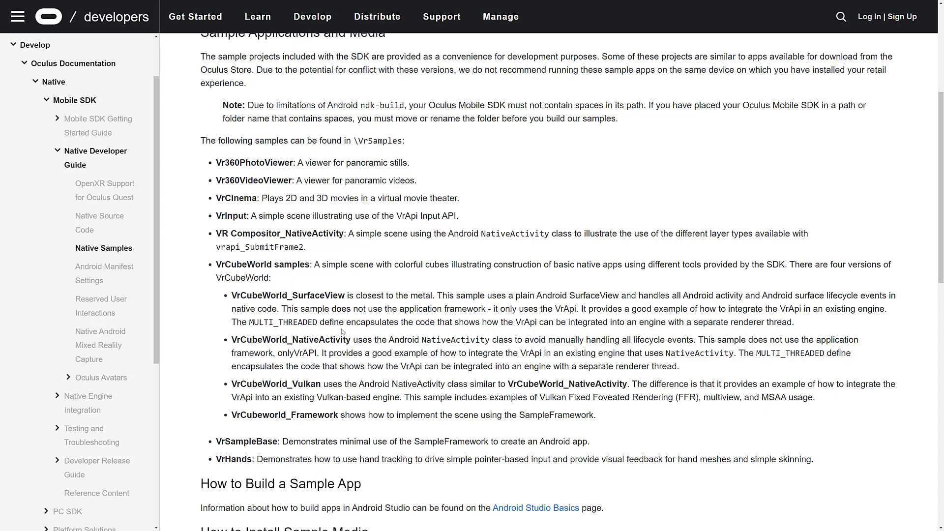
{"action": "double_click", "coordinate": [274, 385]}
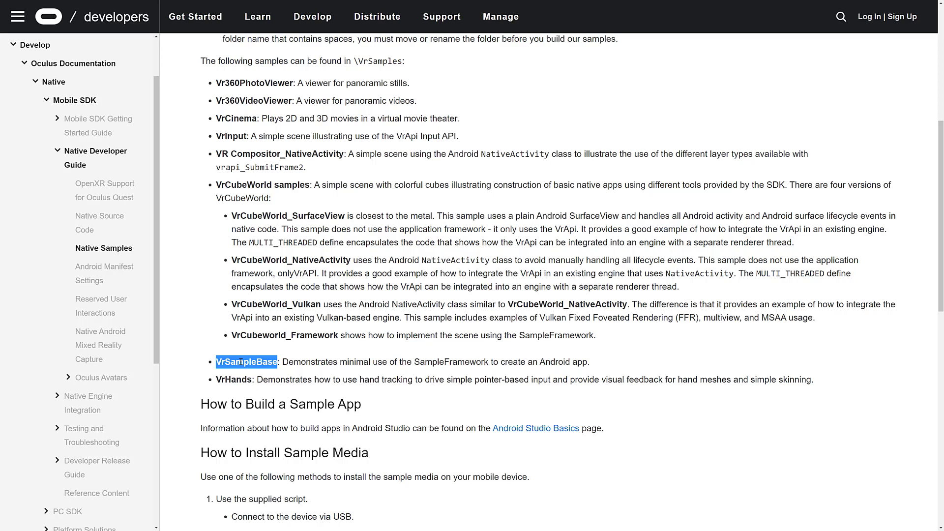
{"action": "scroll", "scroll_direction": "down", "scroll_amount": 3}
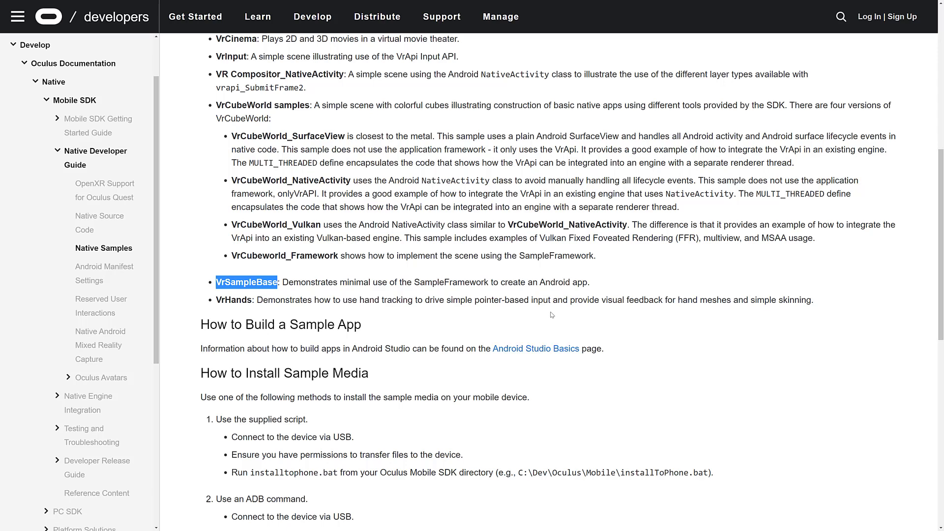
{"action": "scroll", "scroll_direction": "down", "scroll_amount": 3}
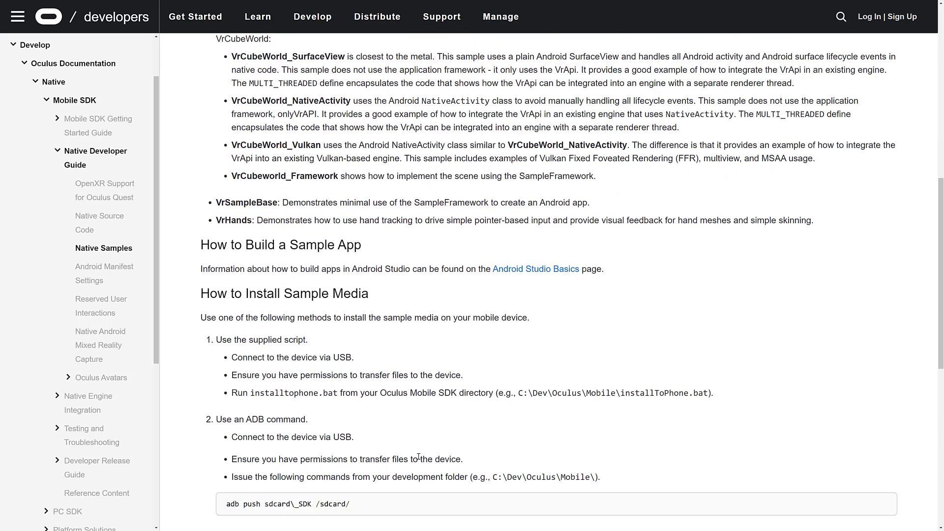
{"action": "mouse_move", "coordinate": [595, 242]}
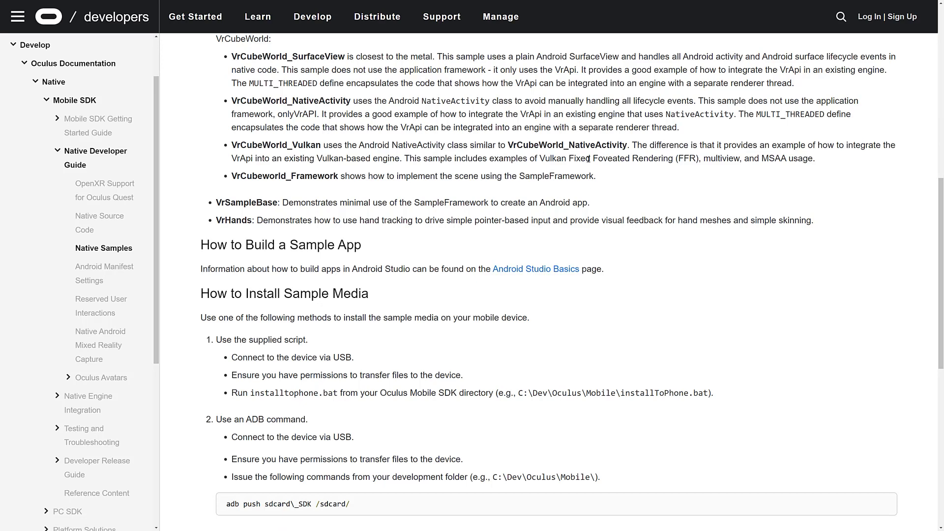
{"action": "mouse_move", "coordinate": [666, 179]}
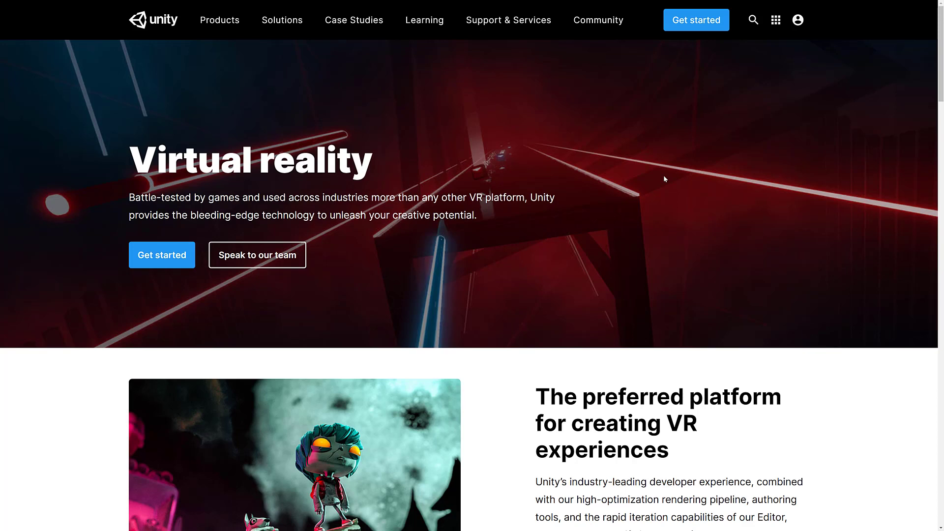
Read down the Unity XR page, marking the High Definition Render Pipeline heading, to the Ready to begin? banner.
{"action": "scroll", "scroll_direction": "down", "scroll_amount": 3}
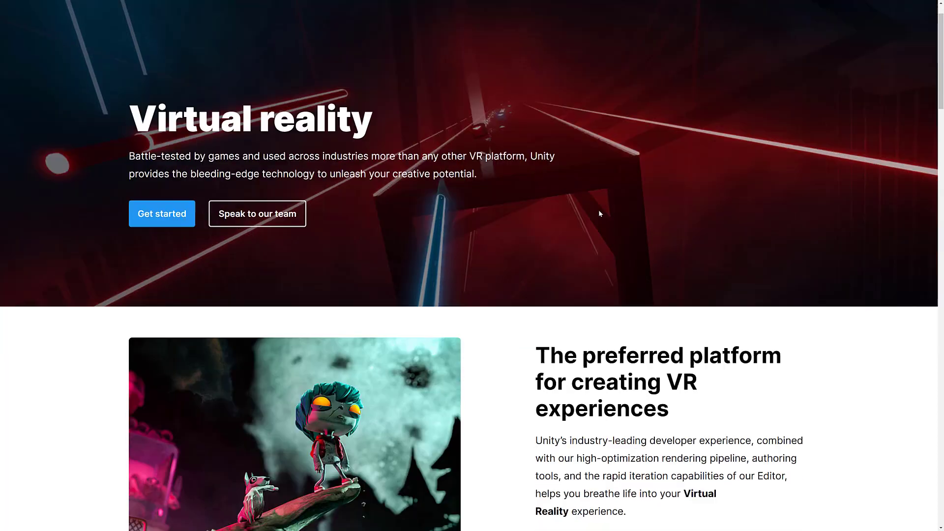
{"action": "scroll", "scroll_direction": "down", "scroll_amount": 3}
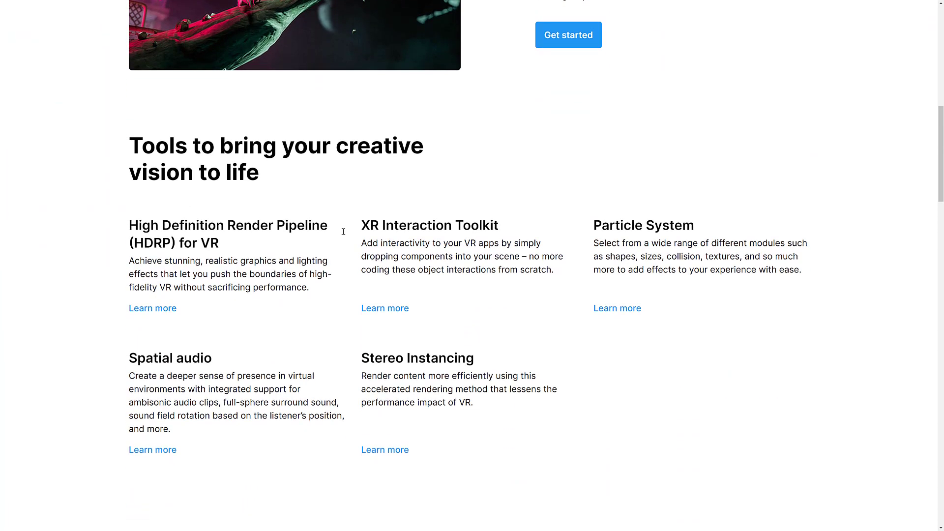
{"action": "mouse_move", "coordinate": [187, 221]}
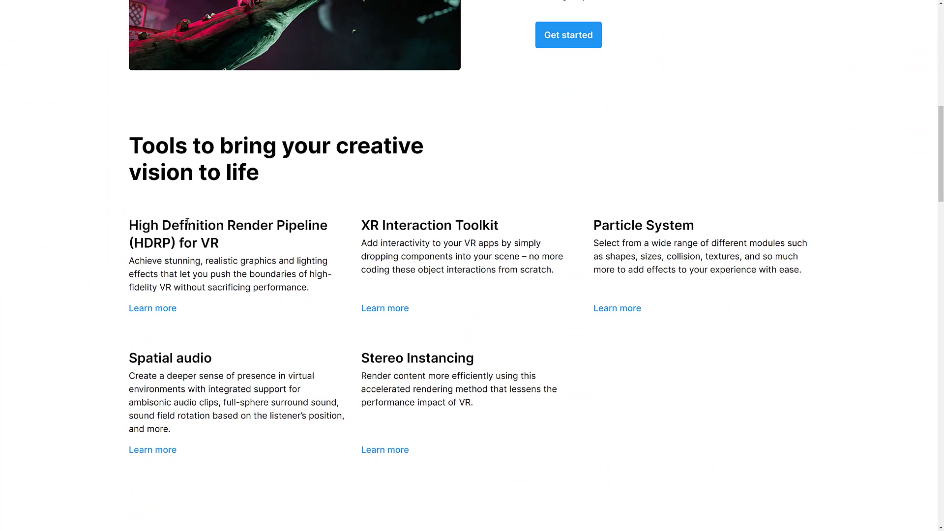
{"action": "left_click_drag", "start_coordinate": [148, 224], "coordinate": [220, 243]}
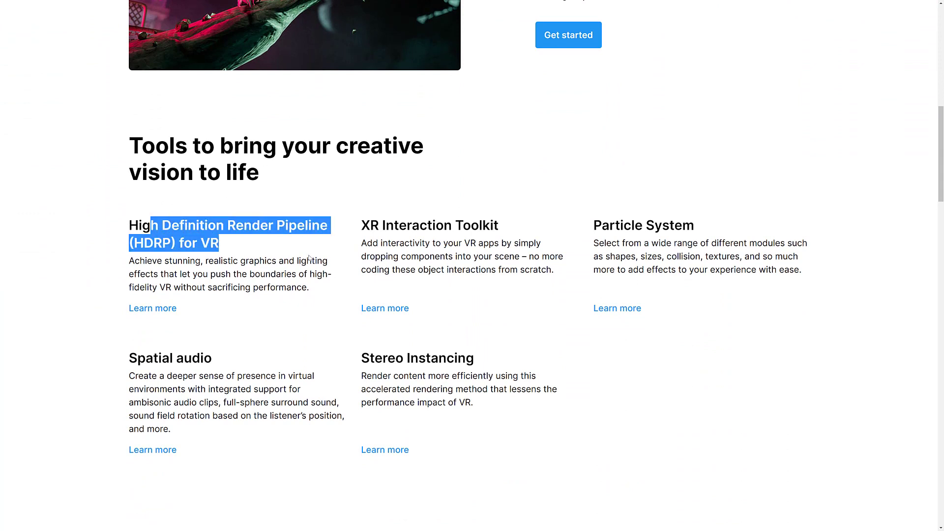
{"action": "scroll", "scroll_direction": "down", "scroll_amount": 3}
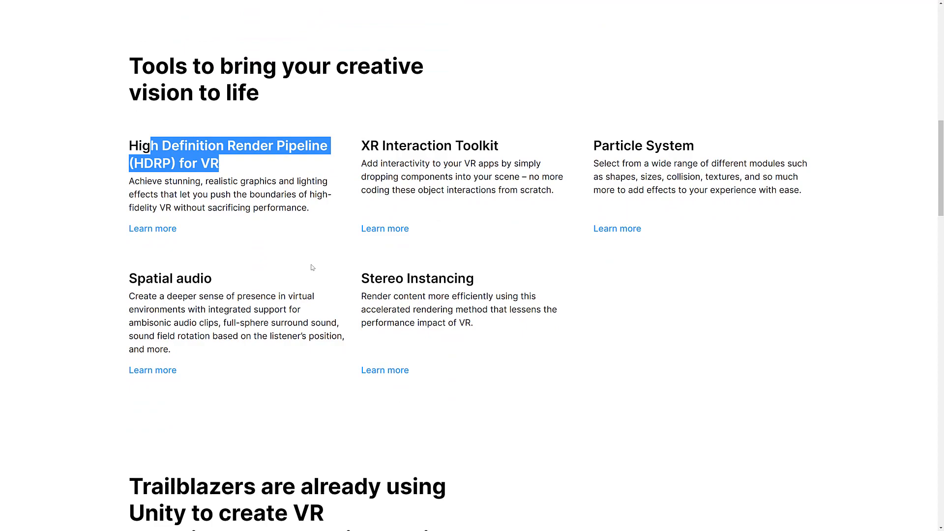
{"action": "scroll", "scroll_direction": "down", "scroll_amount": 3}
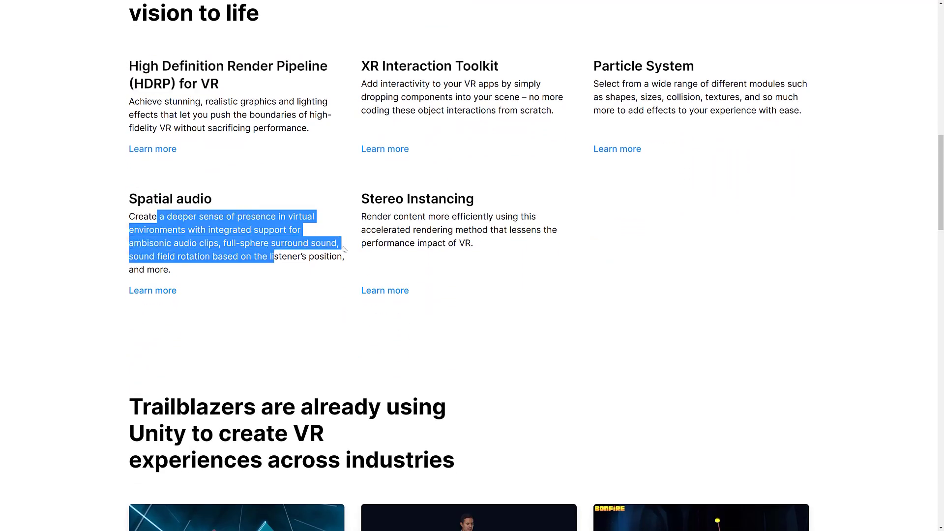
{"action": "scroll", "scroll_direction": "down", "scroll_amount": 3}
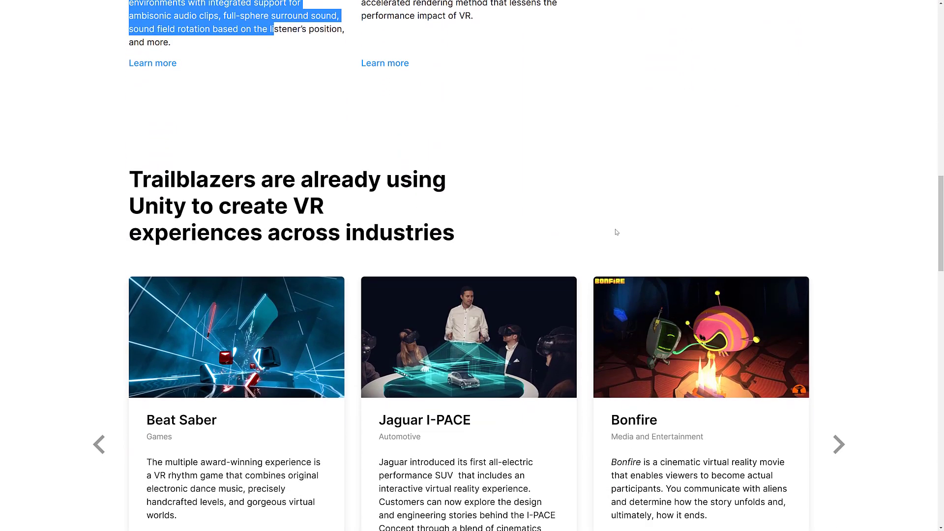
{"action": "scroll", "scroll_direction": "down", "scroll_amount": 3}
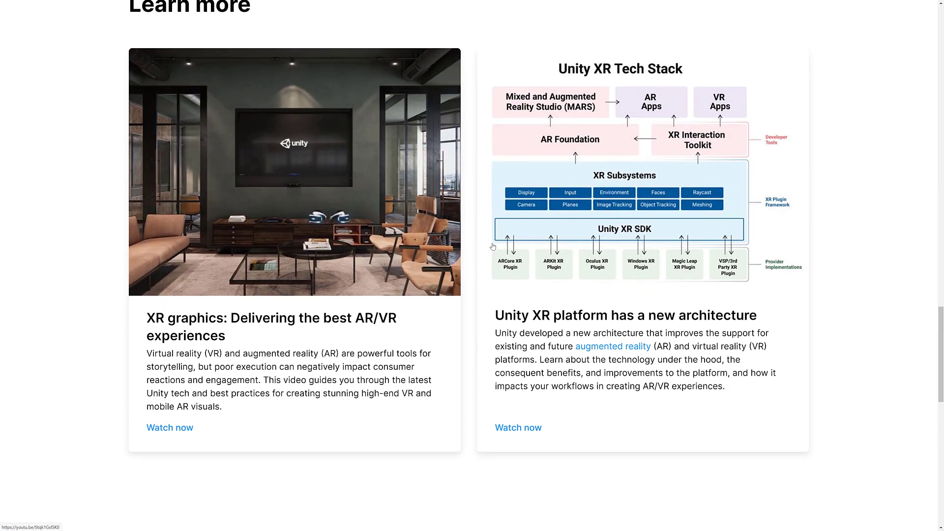
{"action": "mouse_move", "coordinate": [814, 245]}
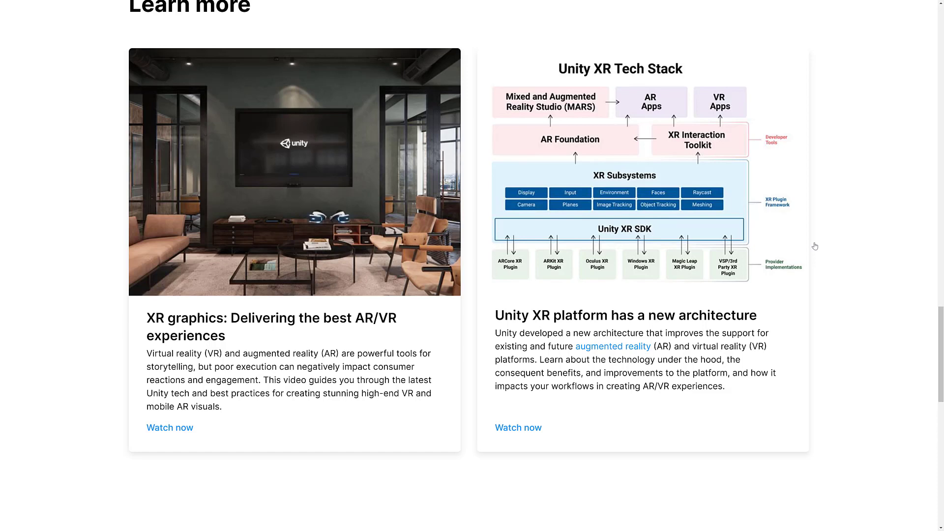
{"action": "scroll", "scroll_direction": "down", "scroll_amount": 3}
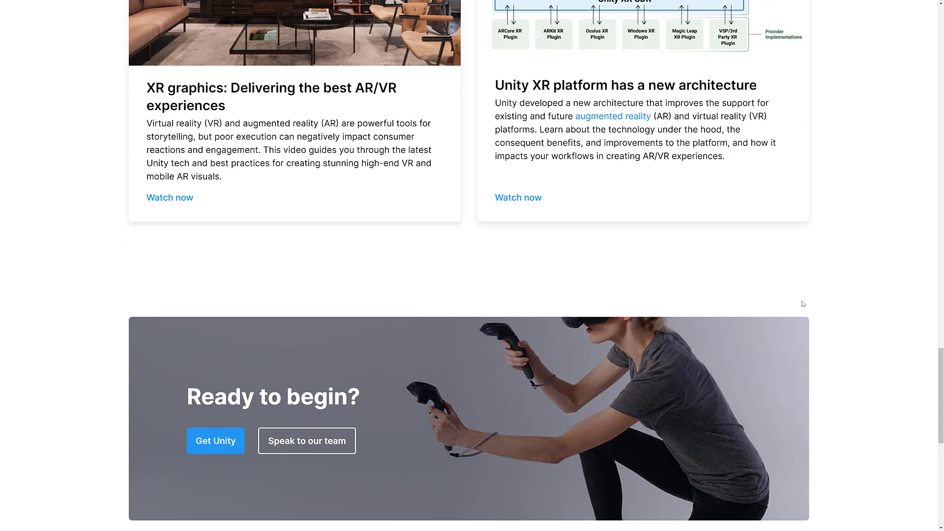
{"action": "scroll", "scroll_direction": "up", "scroll_amount": 3}
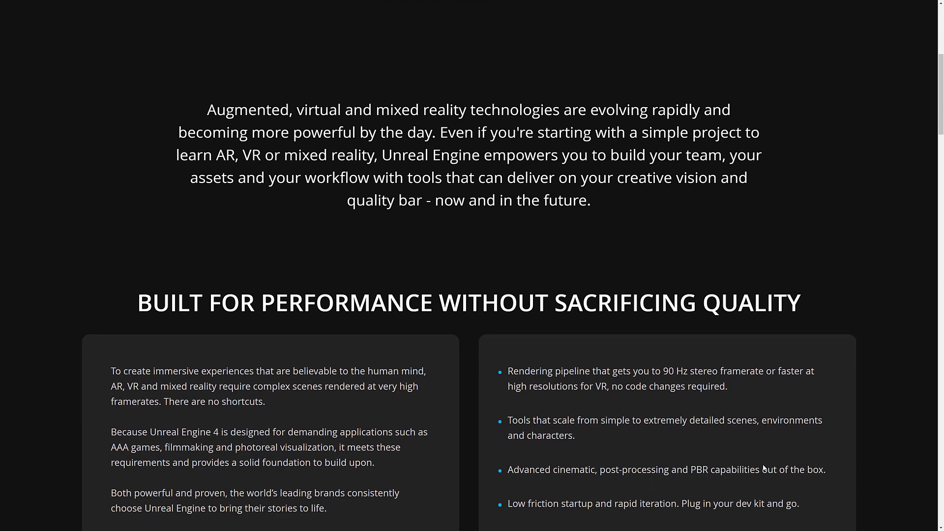
Mark the 90 Hz stereo framerate claim on the Unreal AR/VR page and continue down to the NEWS section.
{"action": "scroll", "scroll_direction": "down", "scroll_amount": 3}
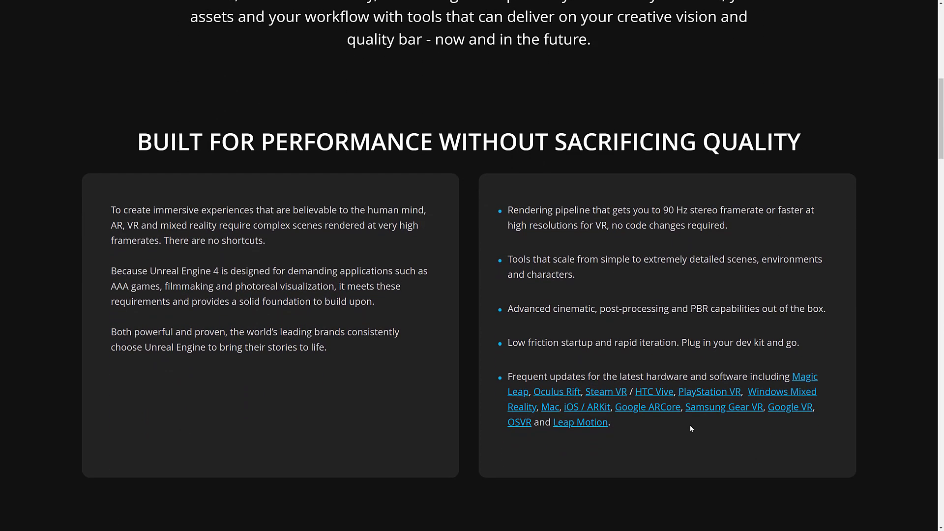
{"action": "mouse_move", "coordinate": [472, 294]}
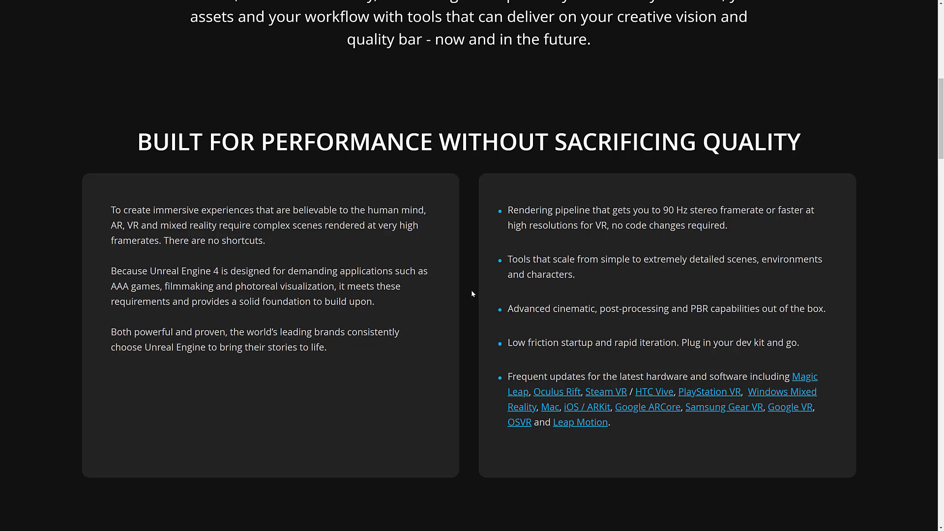
{"action": "left_click_drag", "start_coordinate": [554, 210], "coordinate": [728, 210]}
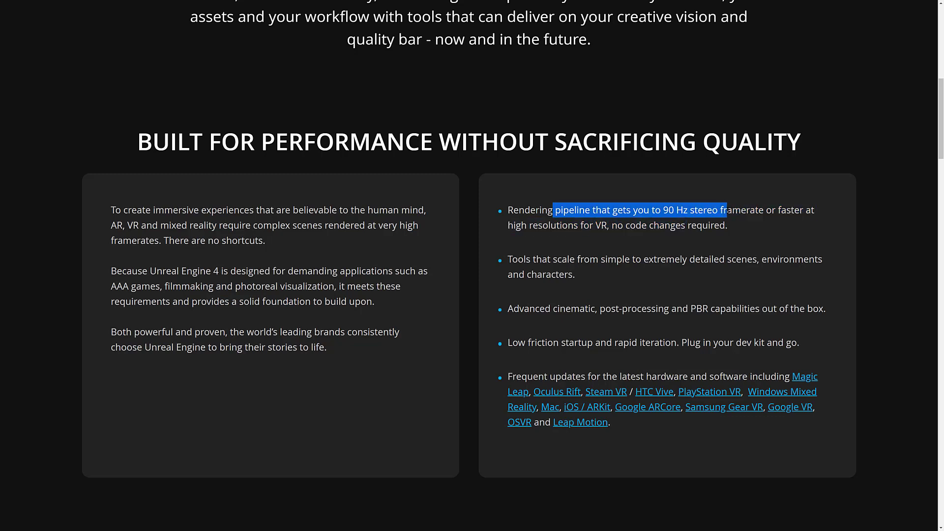
{"action": "scroll", "scroll_direction": "down", "scroll_amount": 3}
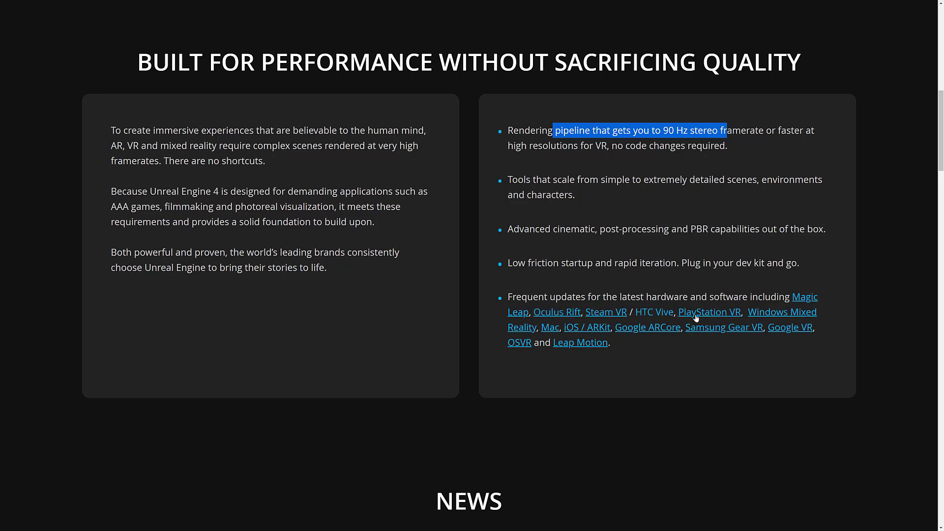
{"action": "scroll", "scroll_direction": "down", "scroll_amount": 3}
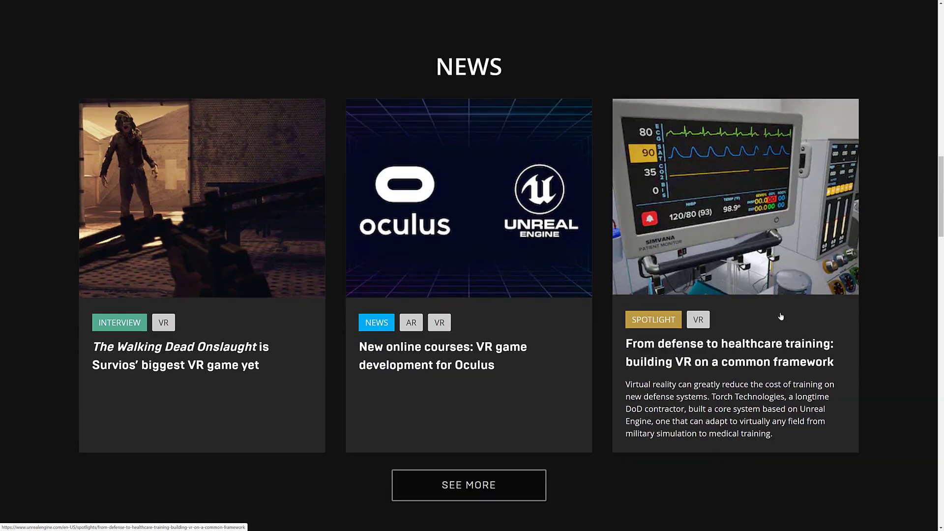
{"action": "scroll", "scroll_direction": "down", "scroll_amount": 3}
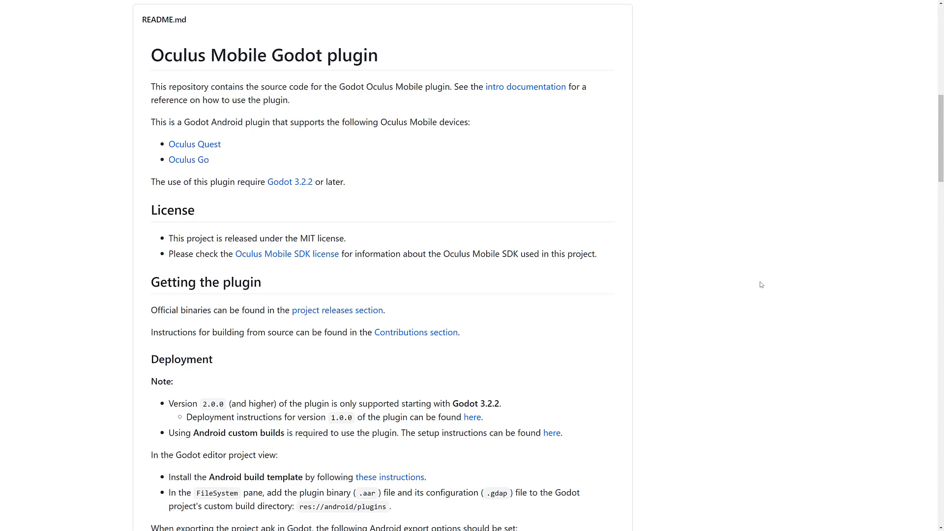
{"action": "mouse_move", "coordinate": [201, 159]}
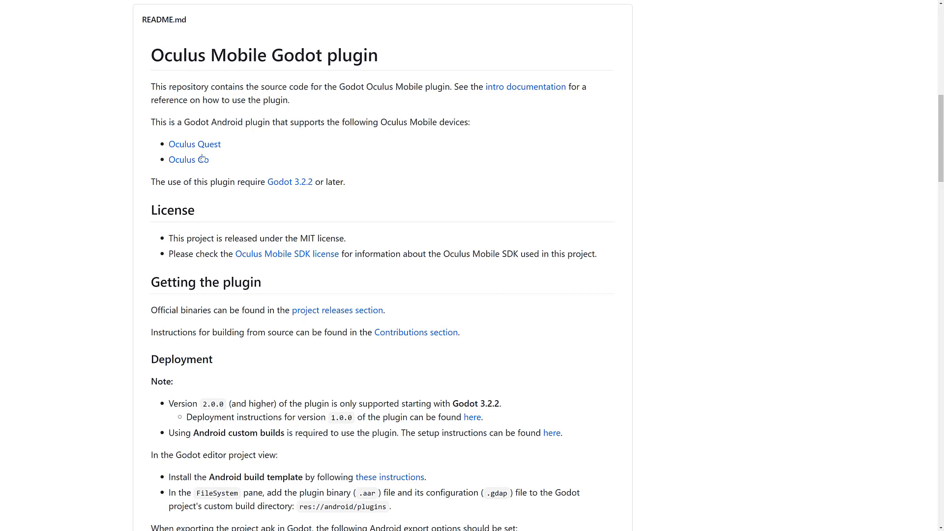
{"action": "mouse_move", "coordinate": [222, 160]}
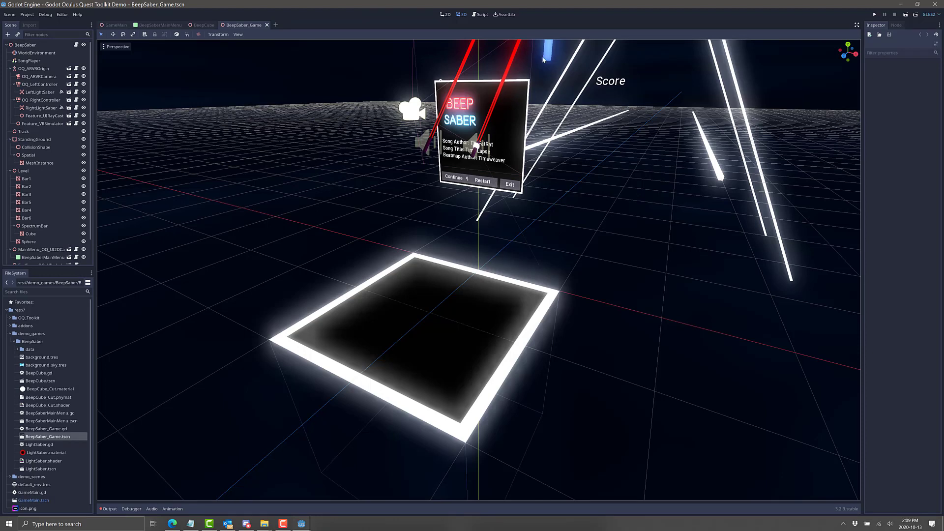
{"action": "mouse_move", "coordinate": [540, 74]}
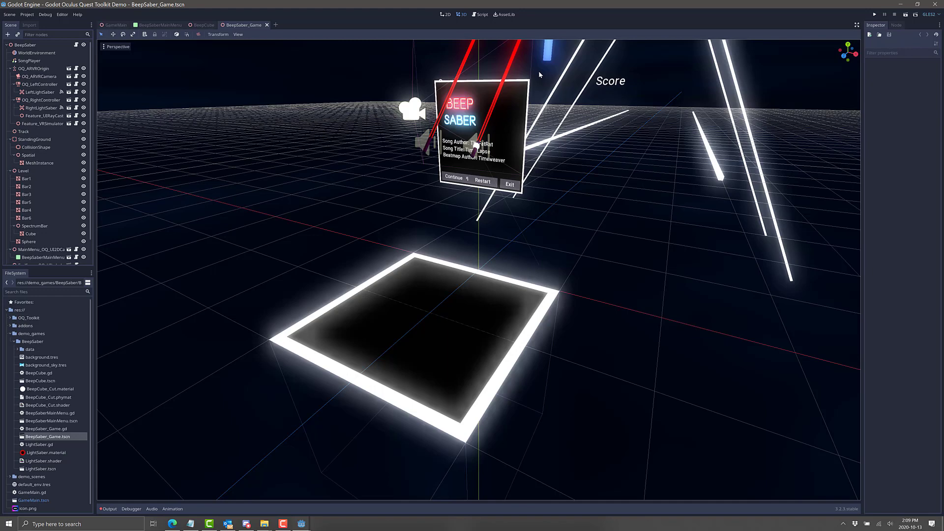
{"action": "mouse_move", "coordinate": [478, 120]}
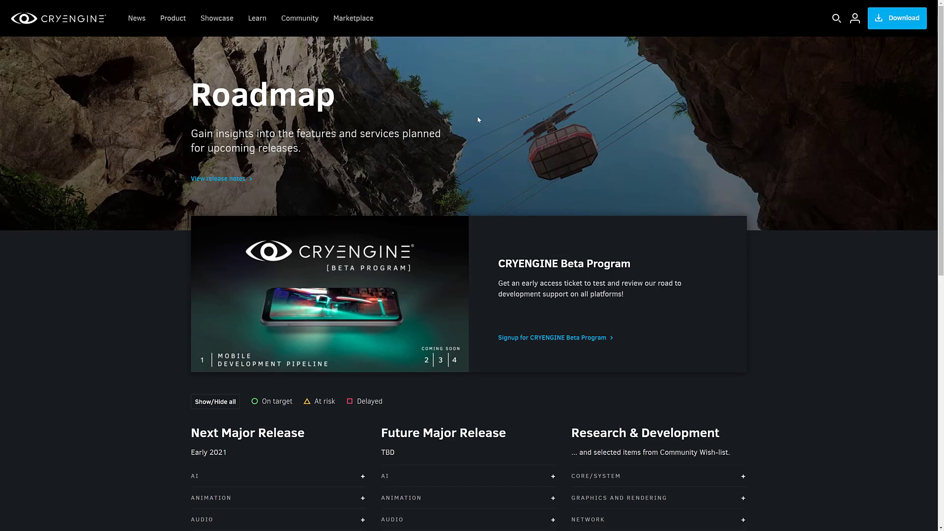
{"action": "mouse_move", "coordinate": [503, 96]}
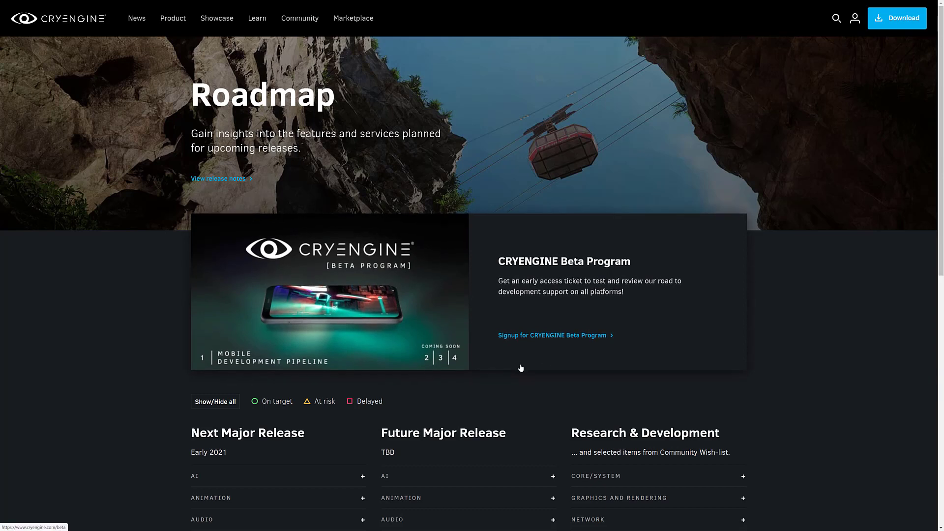
{"action": "mouse_move", "coordinate": [564, 358]}
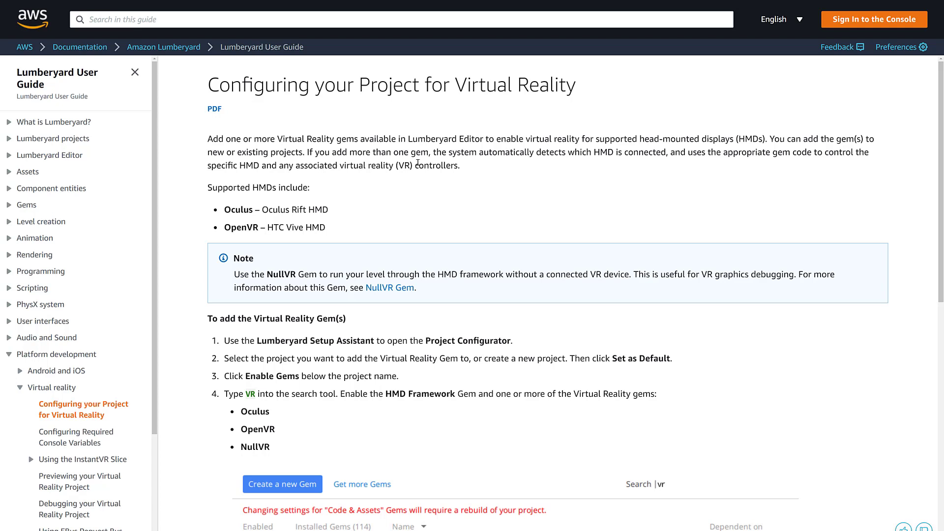
{"action": "mouse_move", "coordinate": [324, 185]}
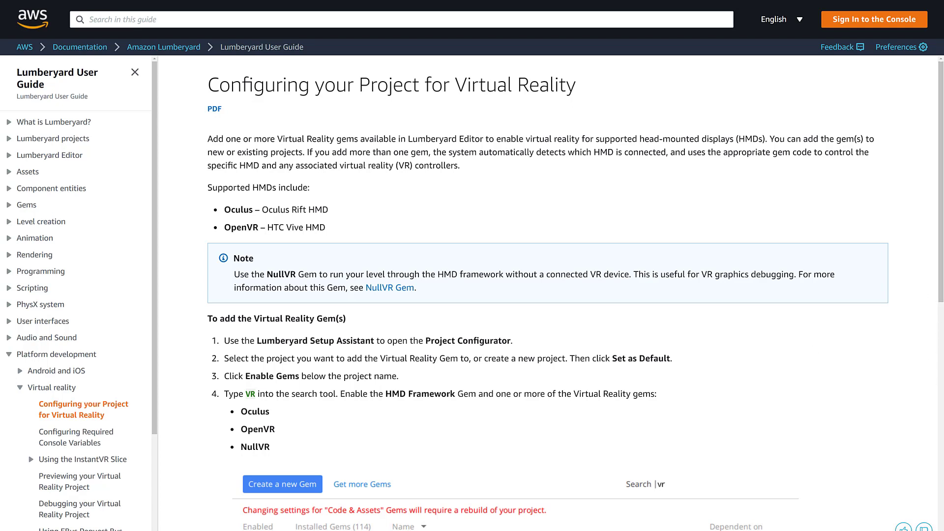
{"action": "mouse_move", "coordinate": [559, 194]}
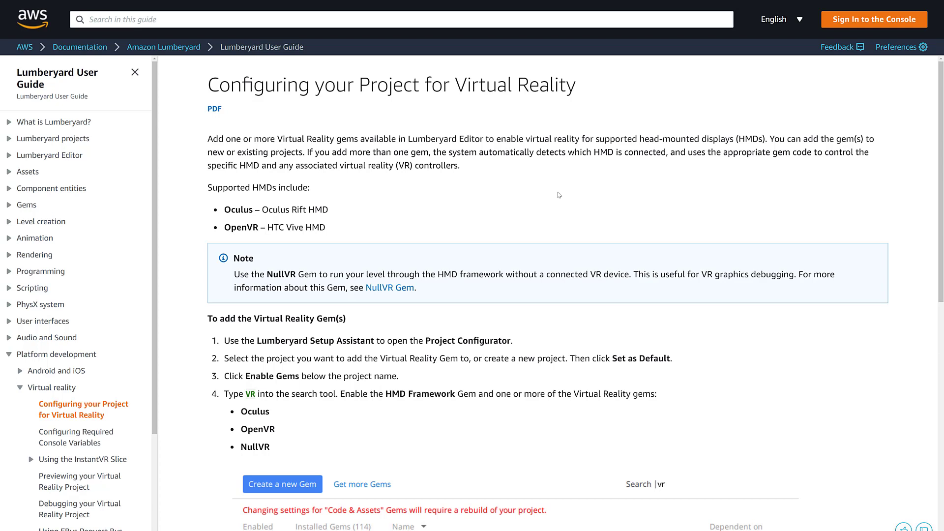
{"action": "mouse_move", "coordinate": [600, 203]}
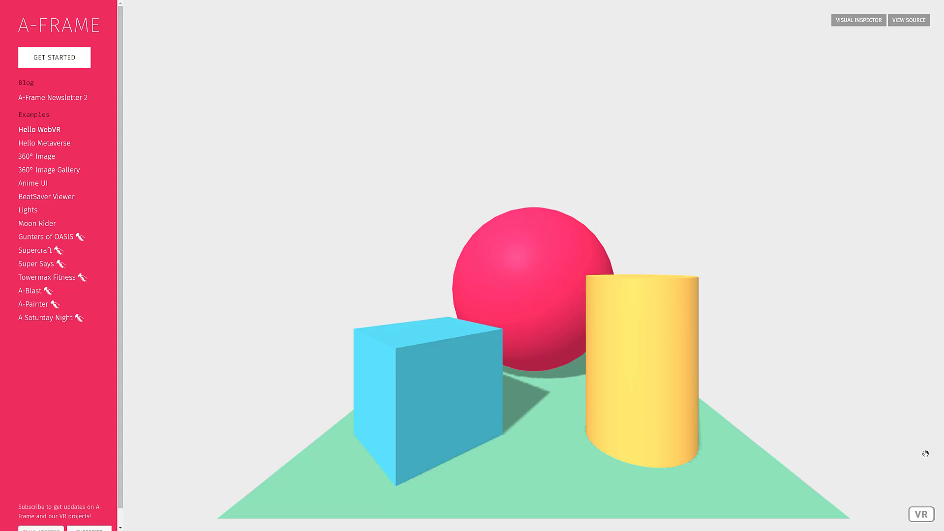
{"action": "mouse_move", "coordinate": [916, 30]}
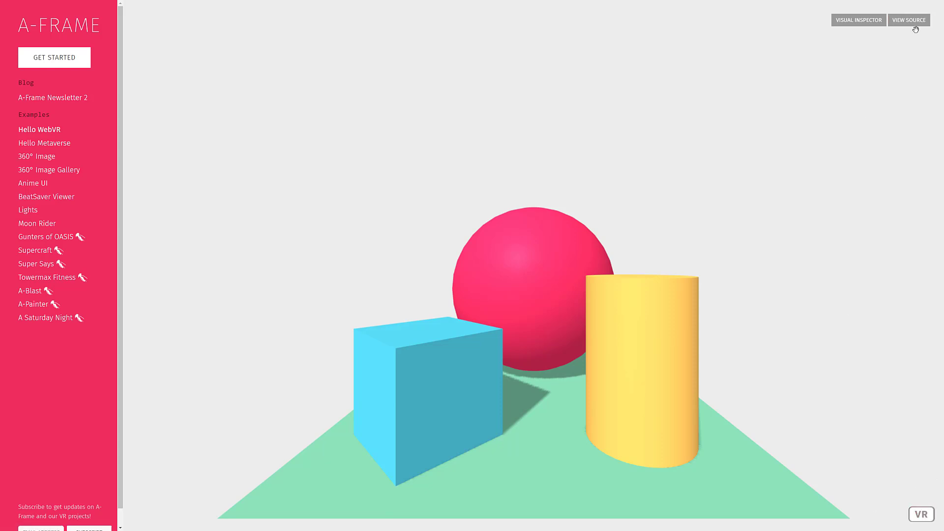
View the source code of the A-Frame Hello WebVR example scene.
{"action": "left_click", "coordinate": [907, 19]}
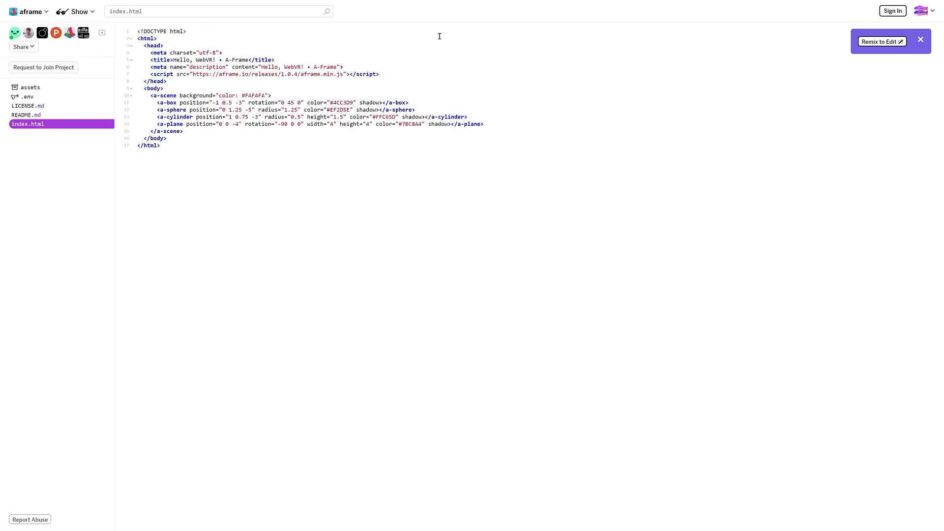
{"action": "left_click_drag", "start_coordinate": [144, 95], "coordinate": [183, 146]}
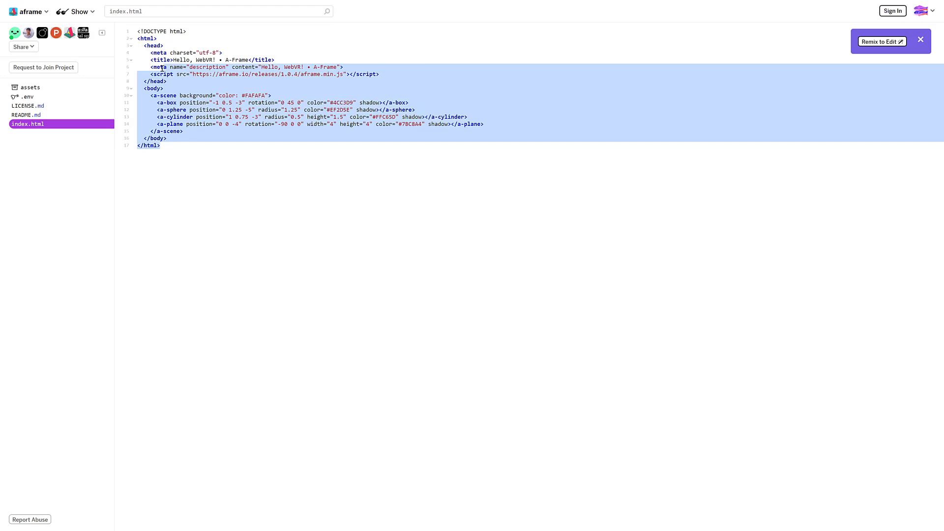
{"action": "left_click", "coordinate": [163, 96]}
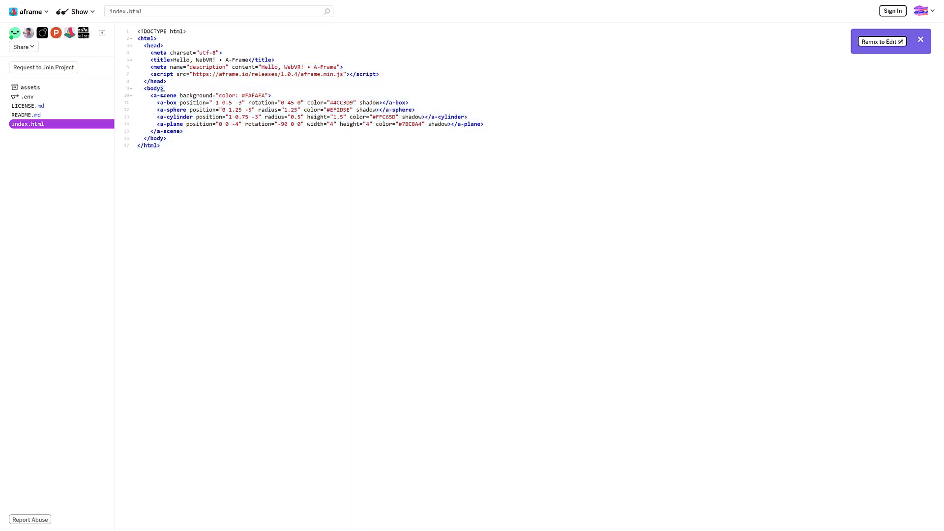
{"action": "double_click", "coordinate": [164, 95]}
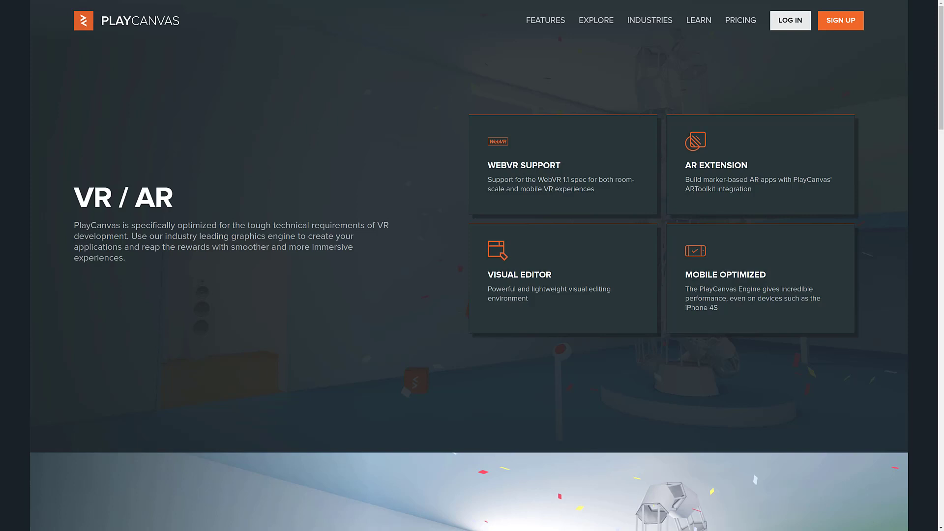
Read through PlayCanvas's VR / AR, WebVR Lab and AR sections down to the Get Started For Free form.
{"action": "scroll", "scroll_direction": "down", "scroll_amount": 3}
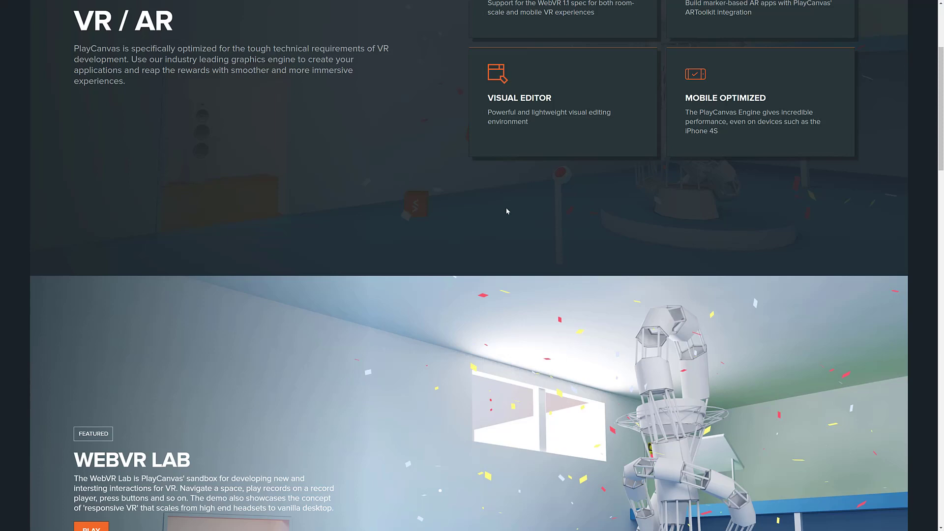
{"action": "scroll", "scroll_direction": "down", "scroll_amount": 3}
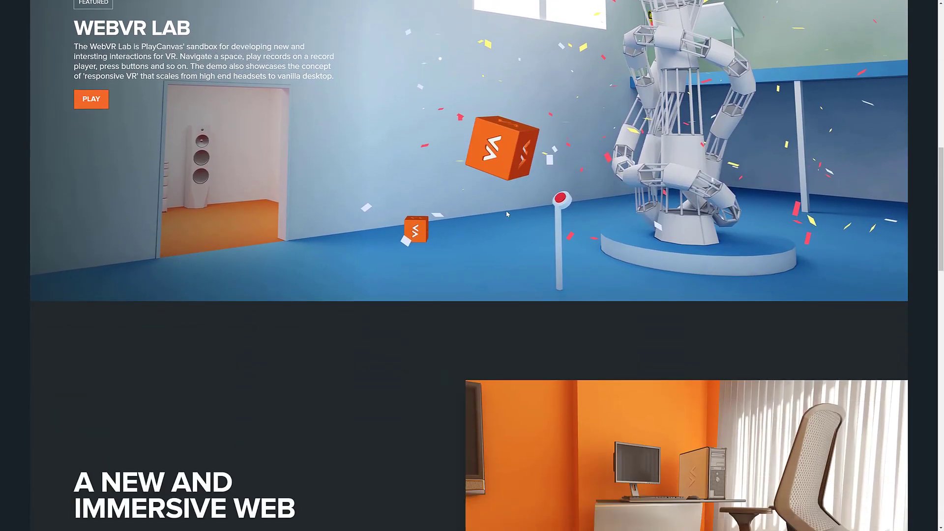
{"action": "scroll", "scroll_direction": "down", "scroll_amount": 3}
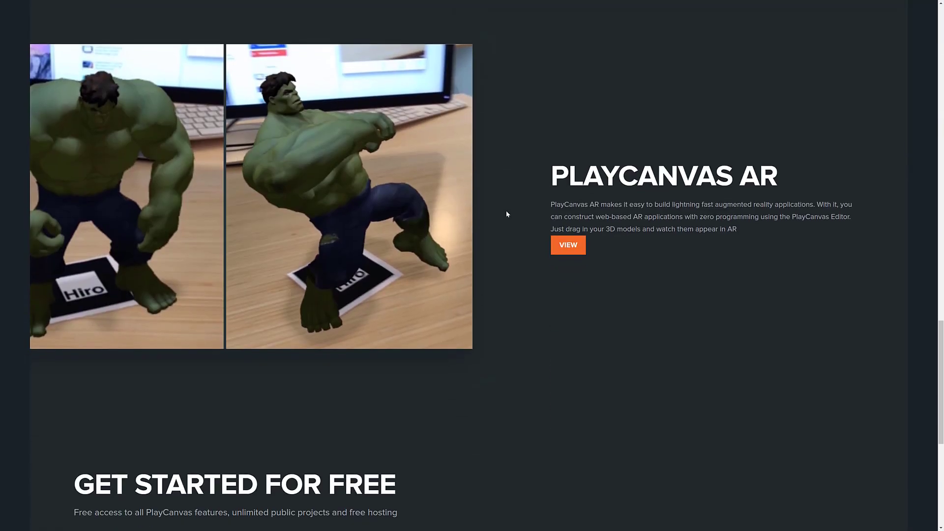
{"action": "scroll", "scroll_direction": "down", "scroll_amount": 3}
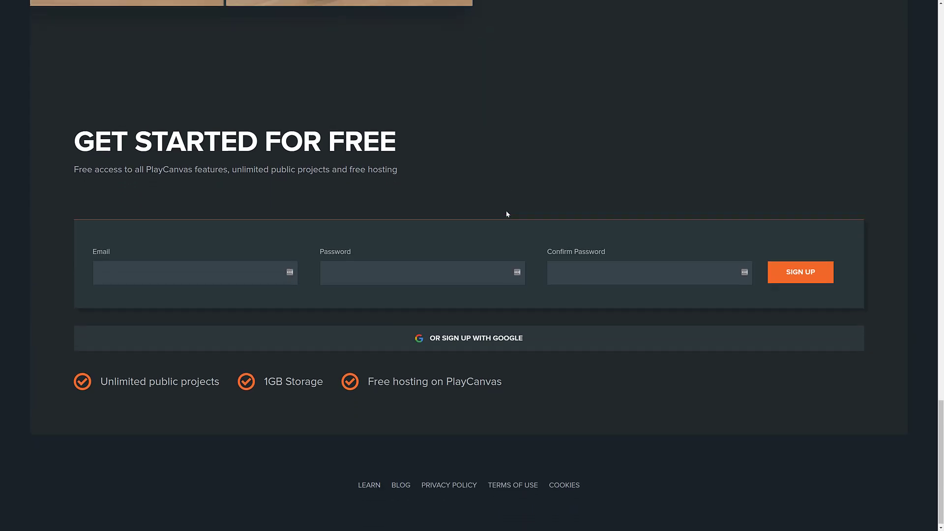
{"action": "scroll", "scroll_direction": "up", "scroll_amount": 3}
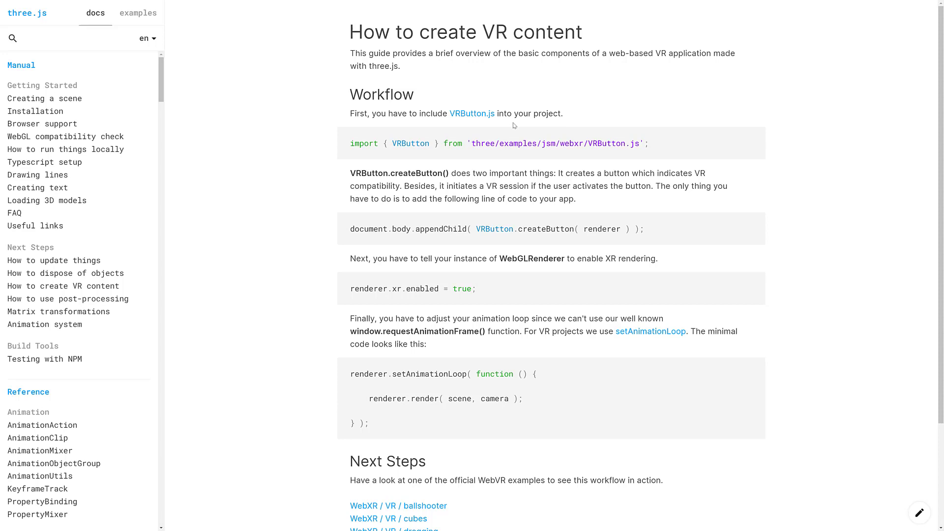
{"action": "mouse_move", "coordinate": [419, 200]}
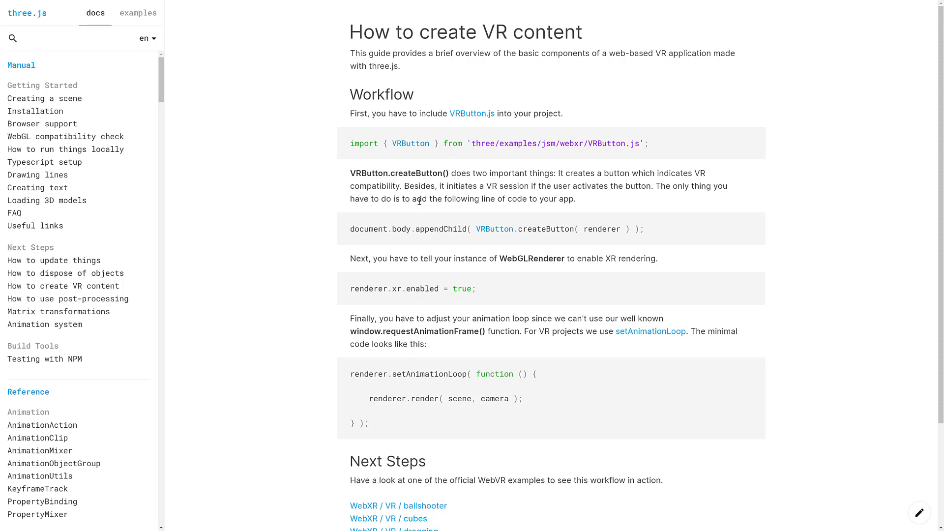
Read the three.js VR content guide to Next Steps and go to the WebXR / VR / sculpt example.
{"action": "scroll", "scroll_direction": "down", "scroll_amount": 3}
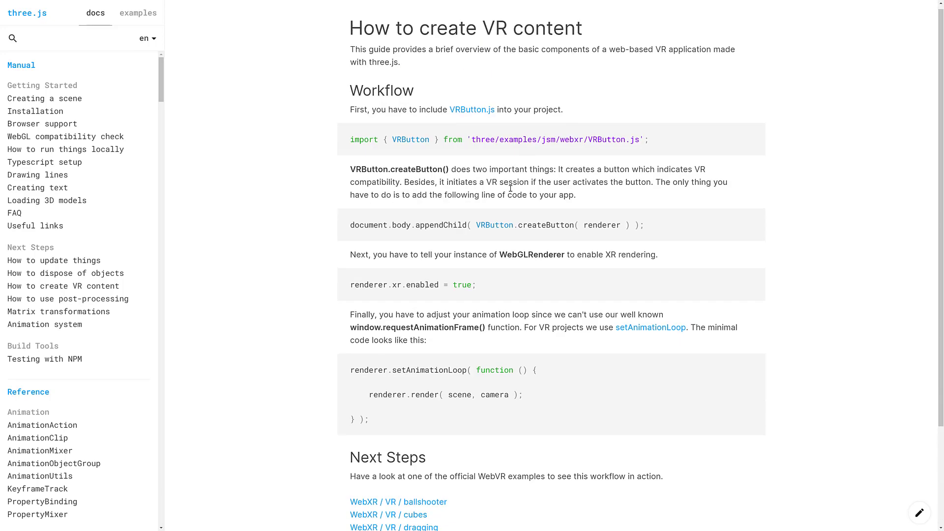
{"action": "scroll", "scroll_direction": "down", "scroll_amount": 3}
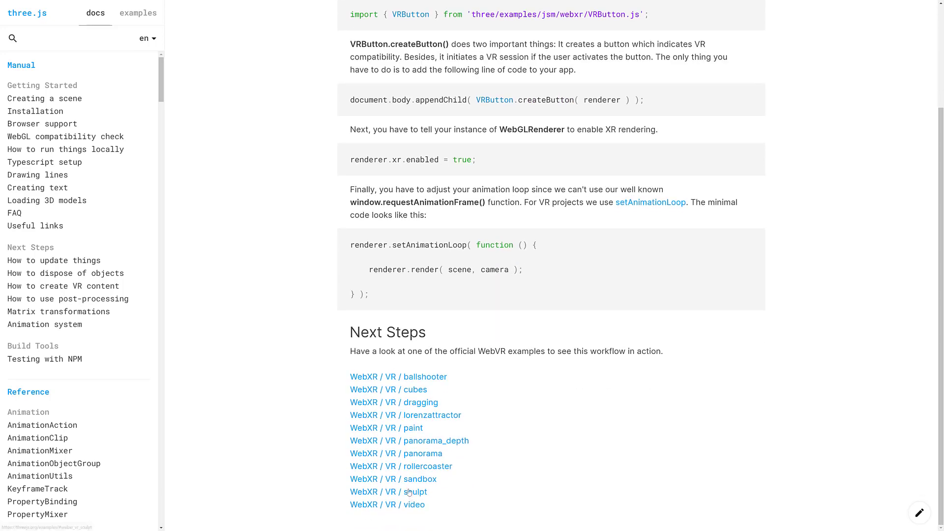
{"action": "left_click", "coordinate": [137, 13]}
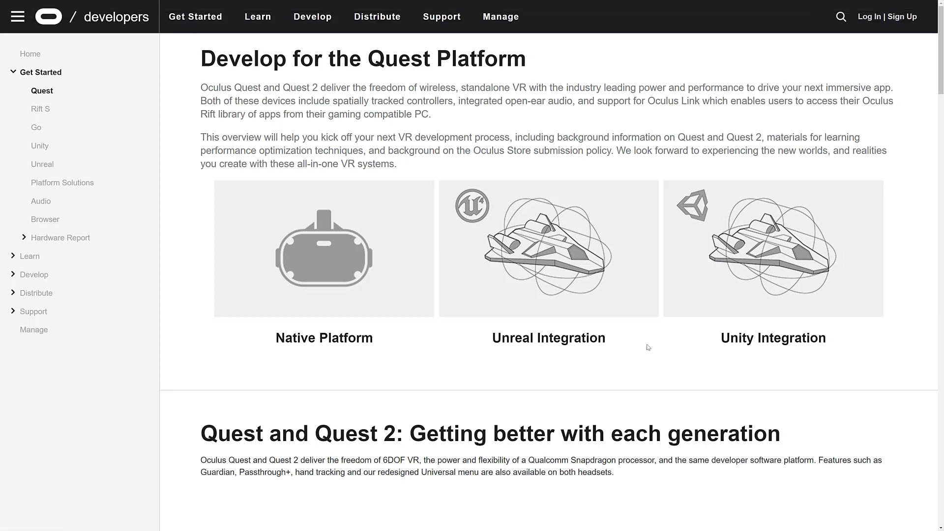
Read the Develop for the Quest Platform page down to the Quest 2 hardware specifications and playspace recommendations.
{"action": "scroll", "scroll_direction": "down", "scroll_amount": 3}
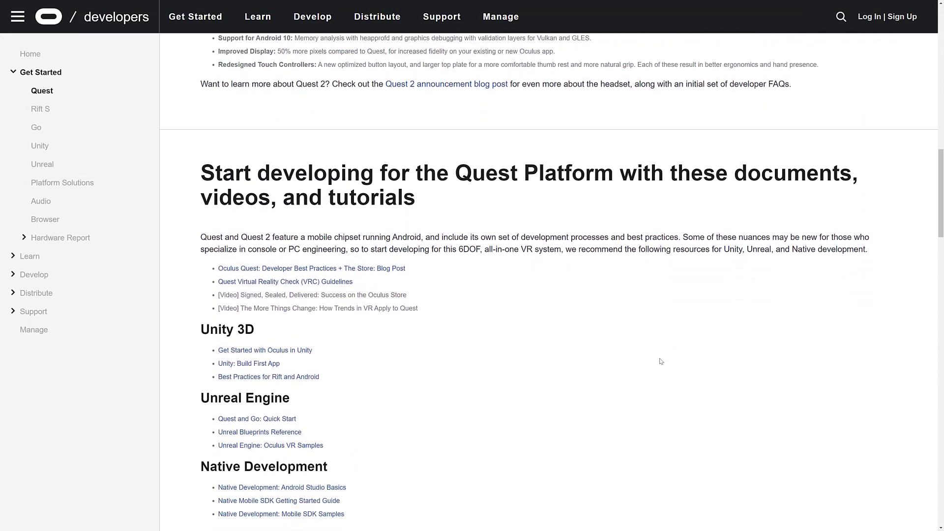
{"action": "scroll", "scroll_direction": "down", "scroll_amount": 3}
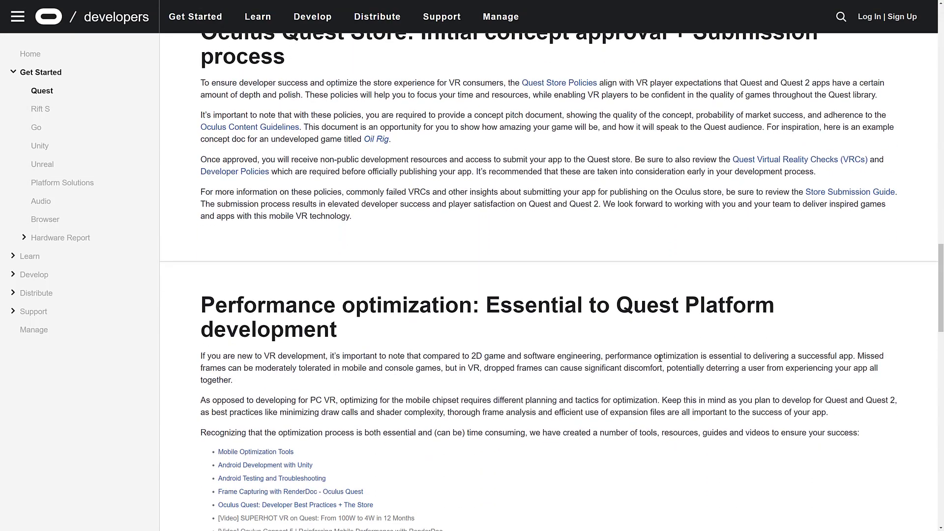
{"action": "scroll", "scroll_direction": "down", "scroll_amount": 3}
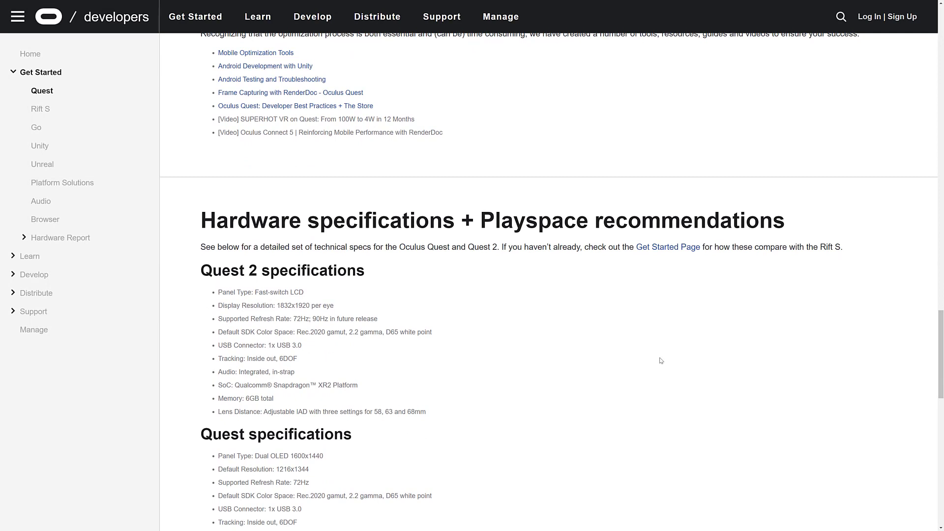
{"action": "mouse_move", "coordinate": [413, 413]}
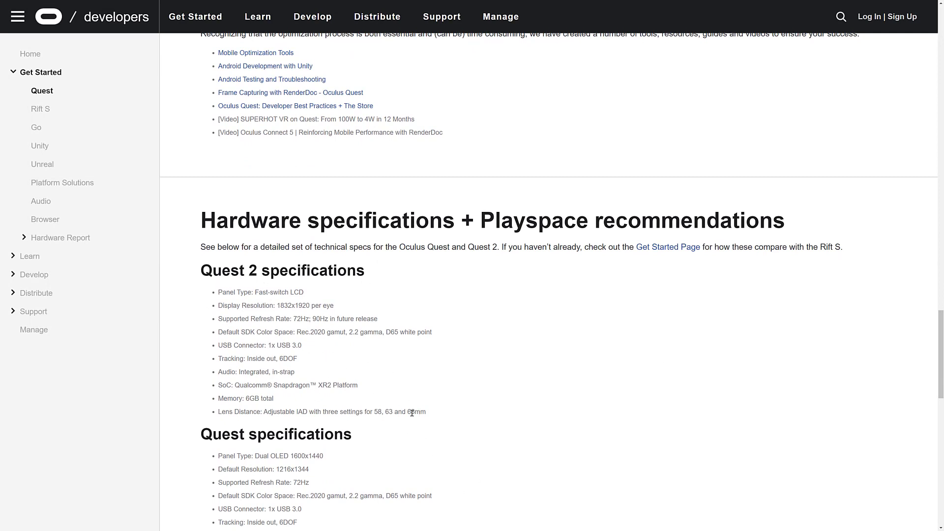
{"action": "mouse_move", "coordinate": [629, 392]}
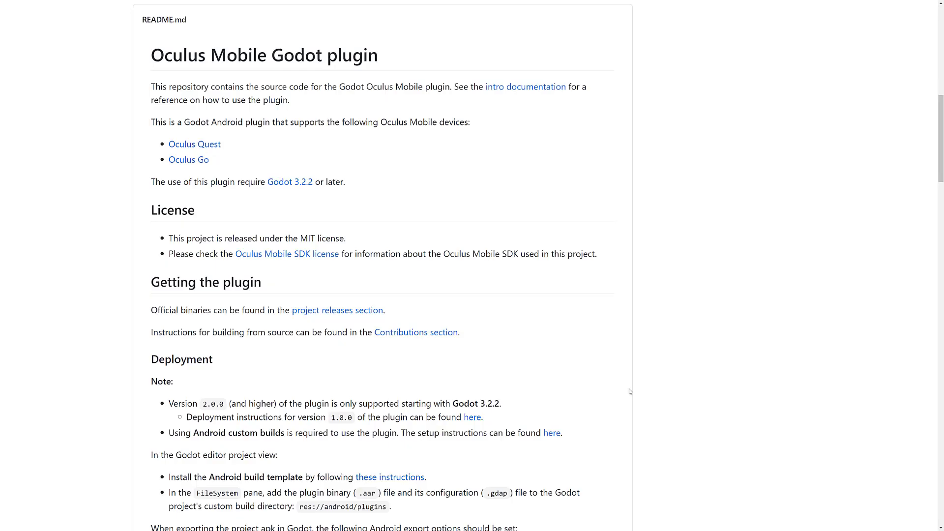
{"action": "mouse_move", "coordinate": [548, 285]}
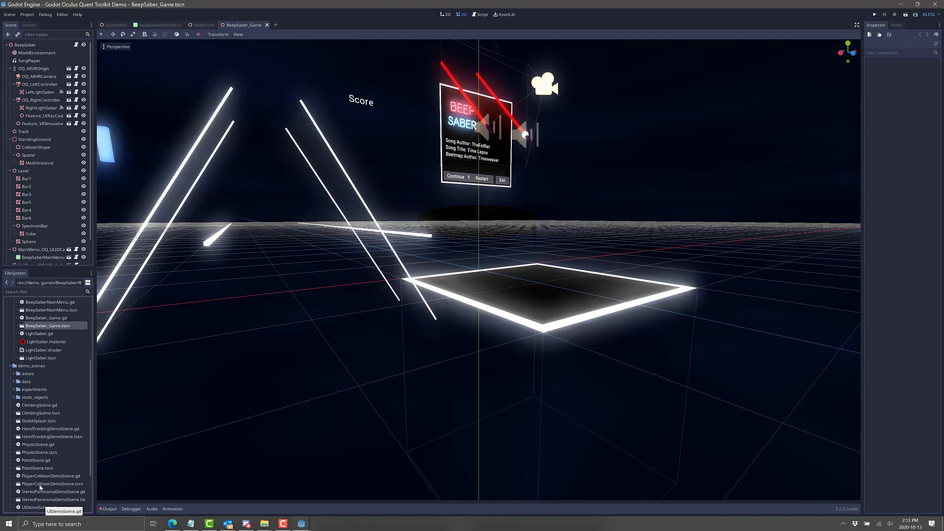
Load PistolScene.tscn and WalkInPlaceDemoScene.tscn from the FileSystem dock, then the Editor menu.
{"action": "double_click", "coordinate": [37, 468]}
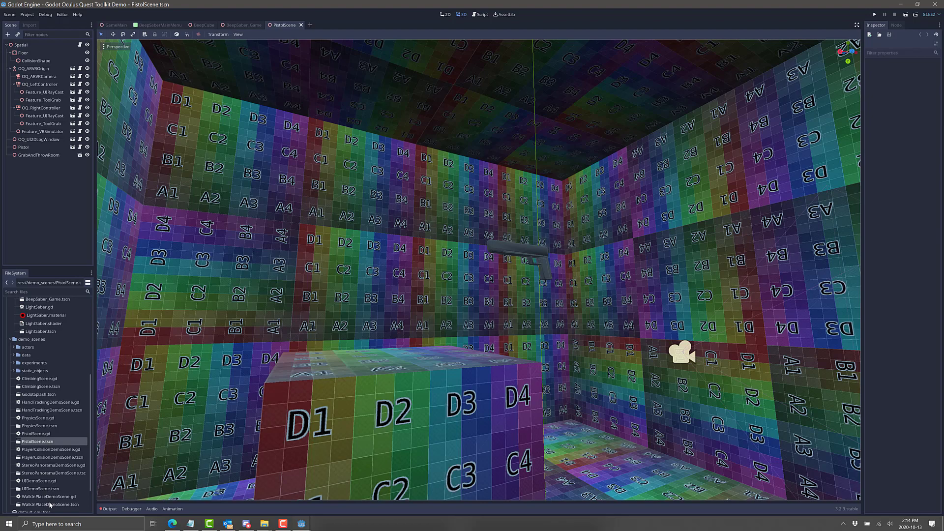
{"action": "double_click", "coordinate": [51, 504]}
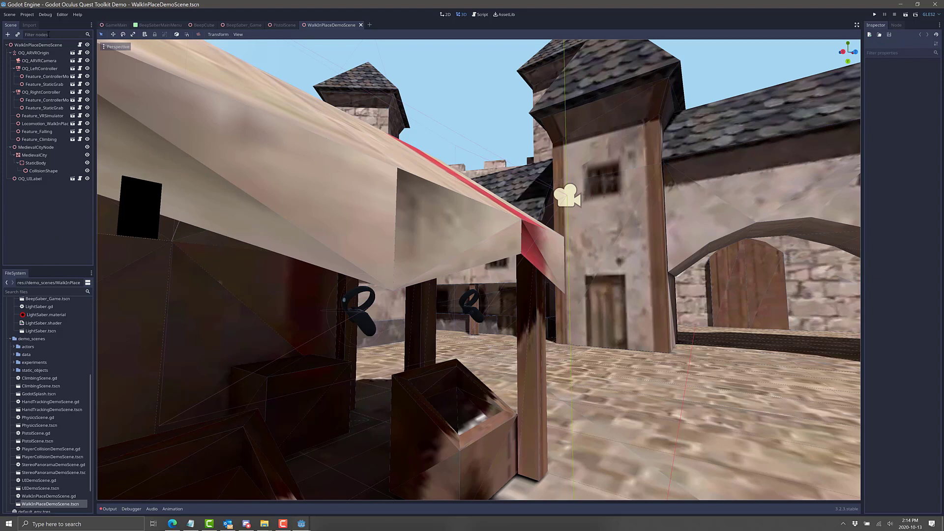
{"action": "left_click", "coordinate": [62, 15]}
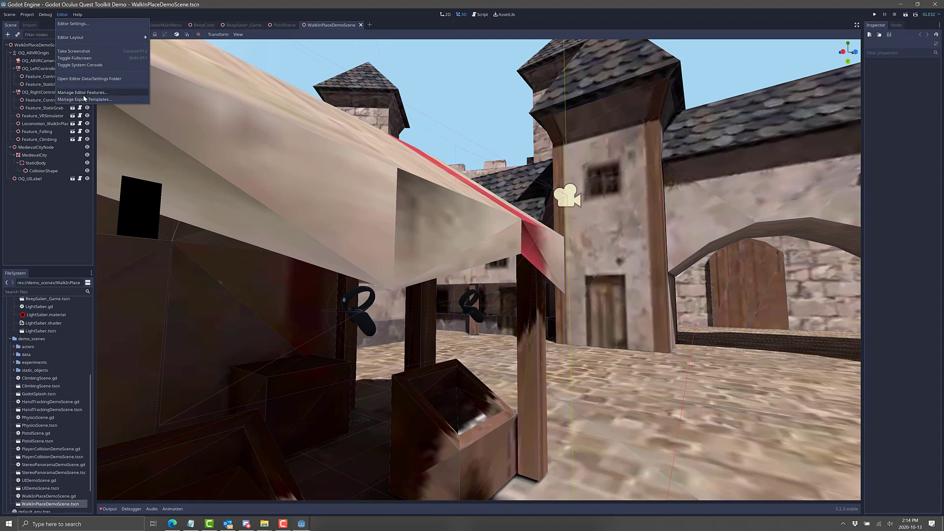
{"action": "mouse_move", "coordinate": [334, 394]}
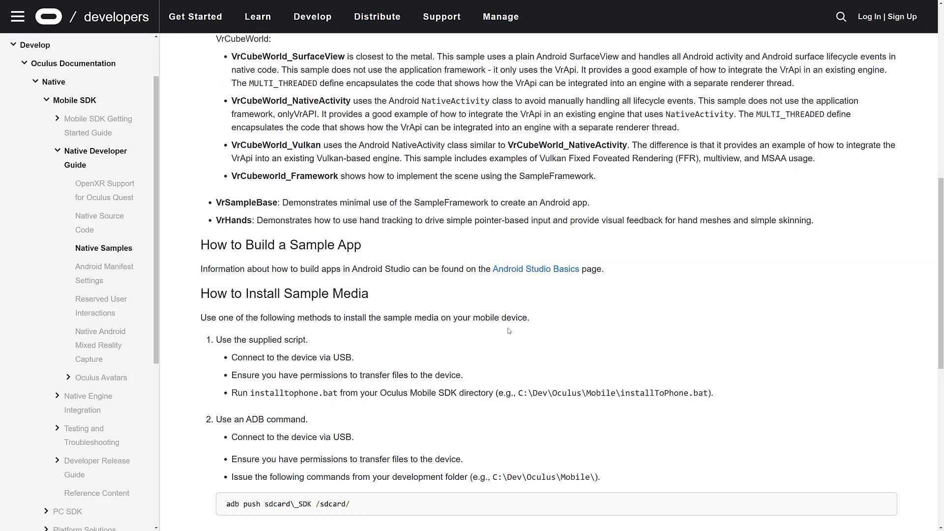
{"action": "mouse_move", "coordinate": [535, 269]}
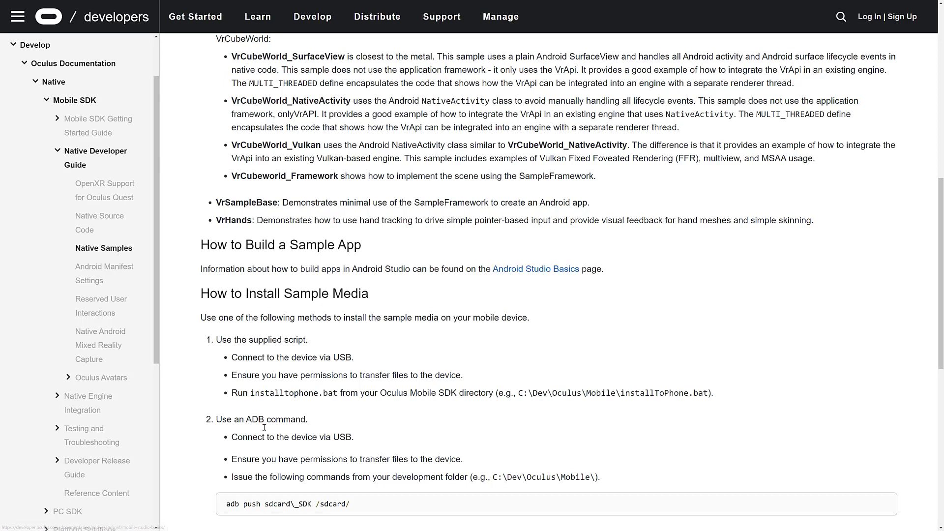
{"action": "mouse_move", "coordinate": [556, 332]}
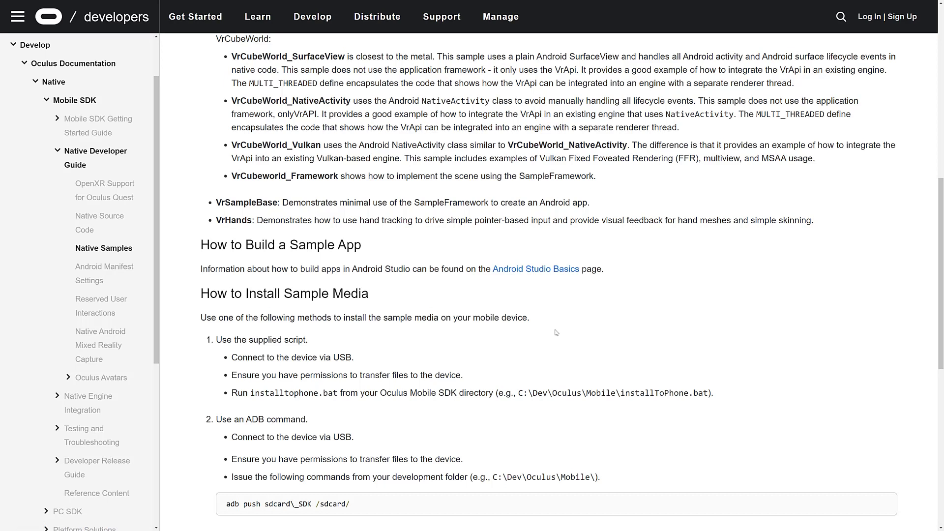